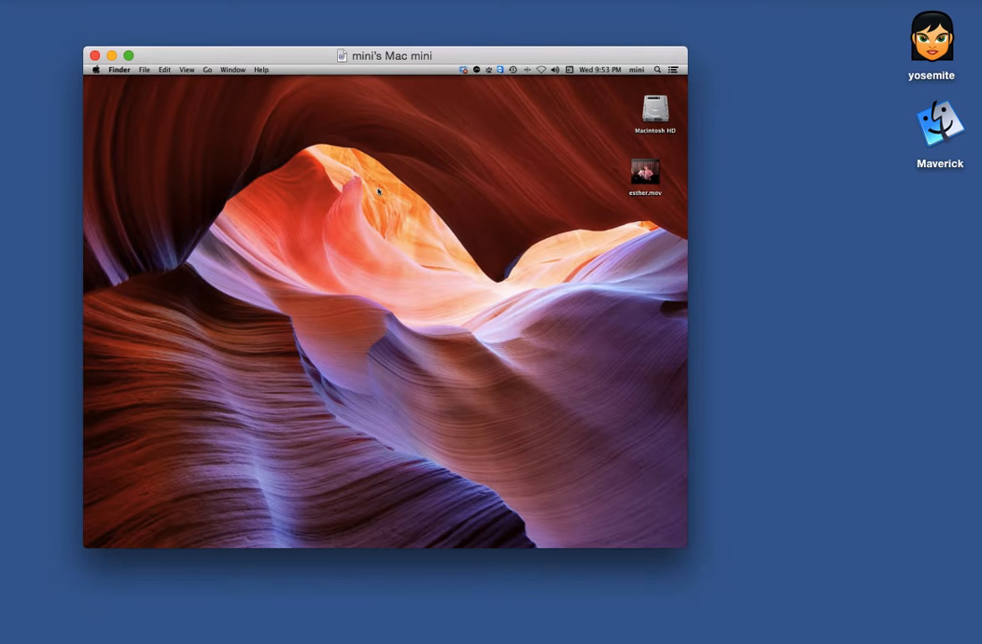
{"action": "mouse_move", "coordinate": [417, 237]}
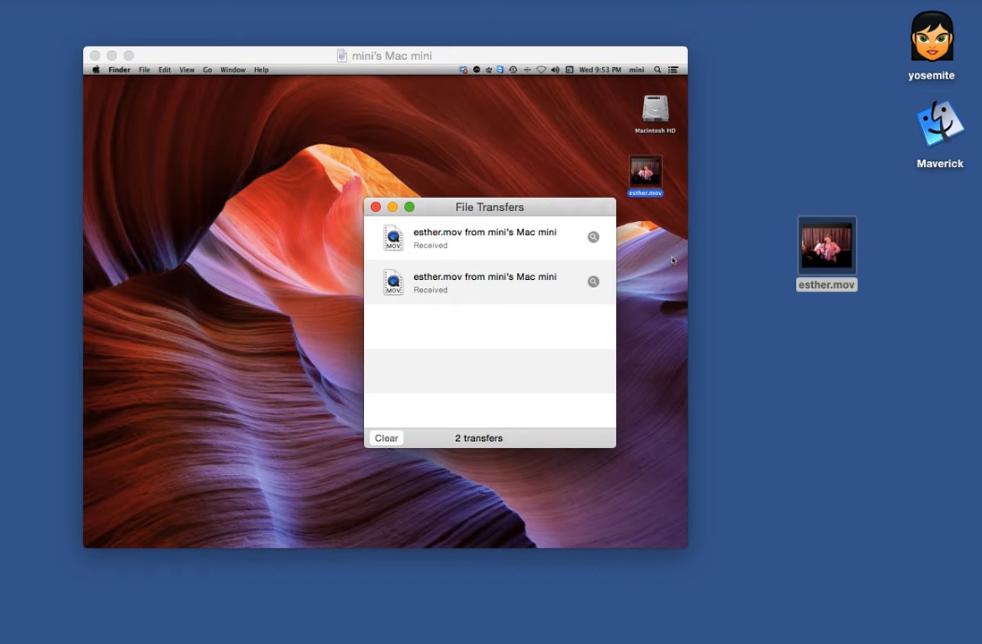
Close the Mac mini screen-sharing window after the .mov file lands on the local desktop.
{"action": "left_click", "coordinate": [376, 208]}
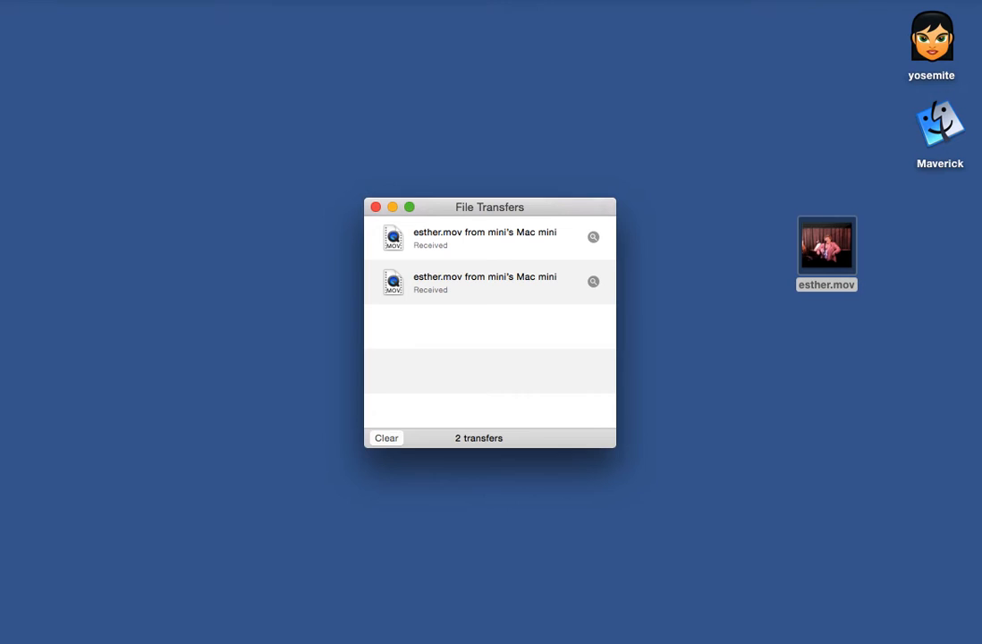
Dismiss the transfers list and reach the Sharing pane of System Preferences.
{"action": "left_click", "coordinate": [373, 207]}
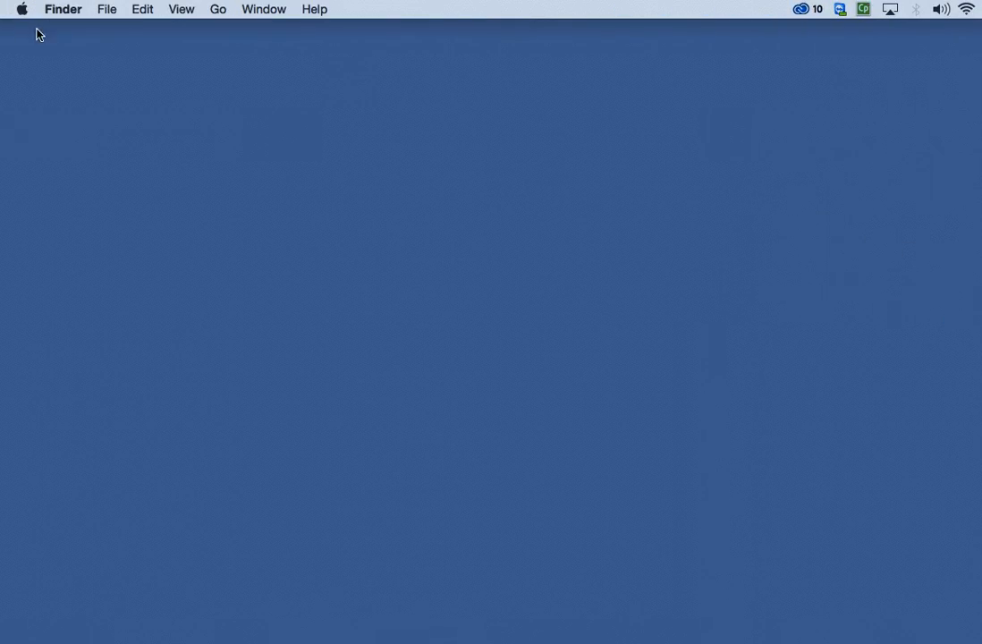
{"action": "left_click", "coordinate": [21, 9]}
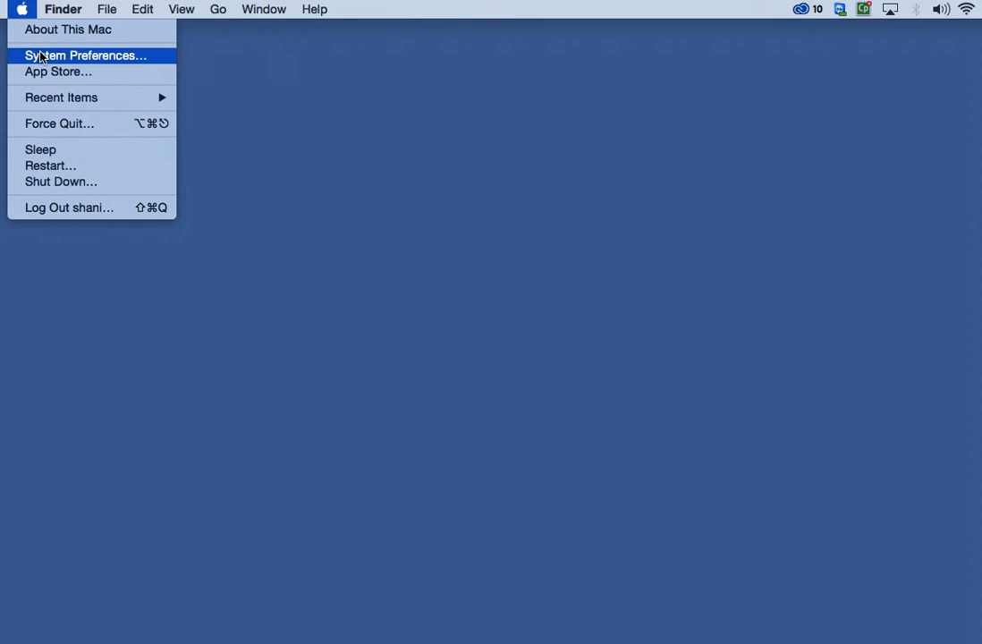
{"action": "left_click", "coordinate": [86, 53]}
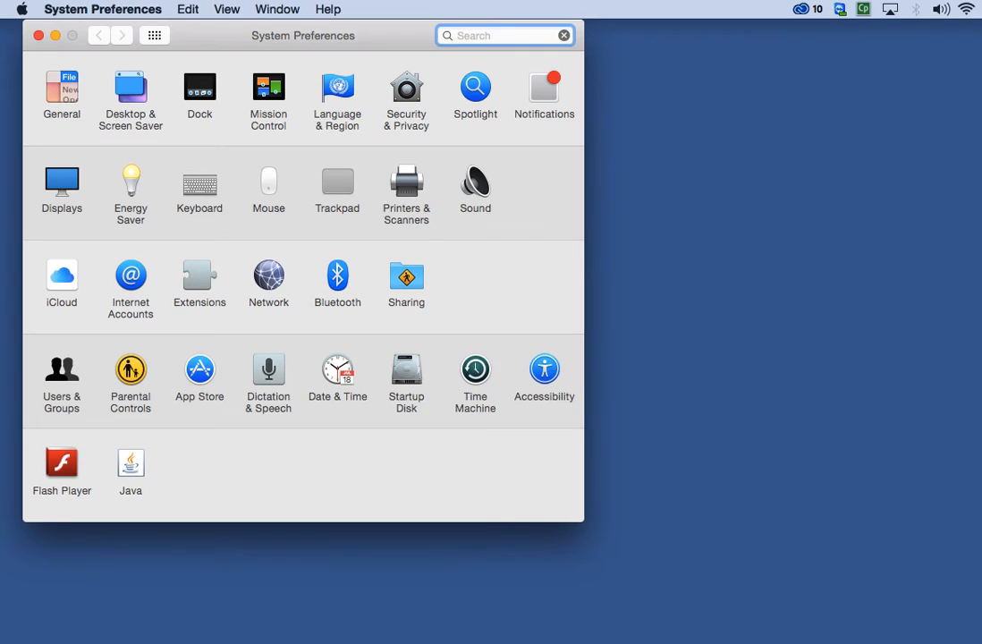
{"action": "left_click", "coordinate": [407, 282]}
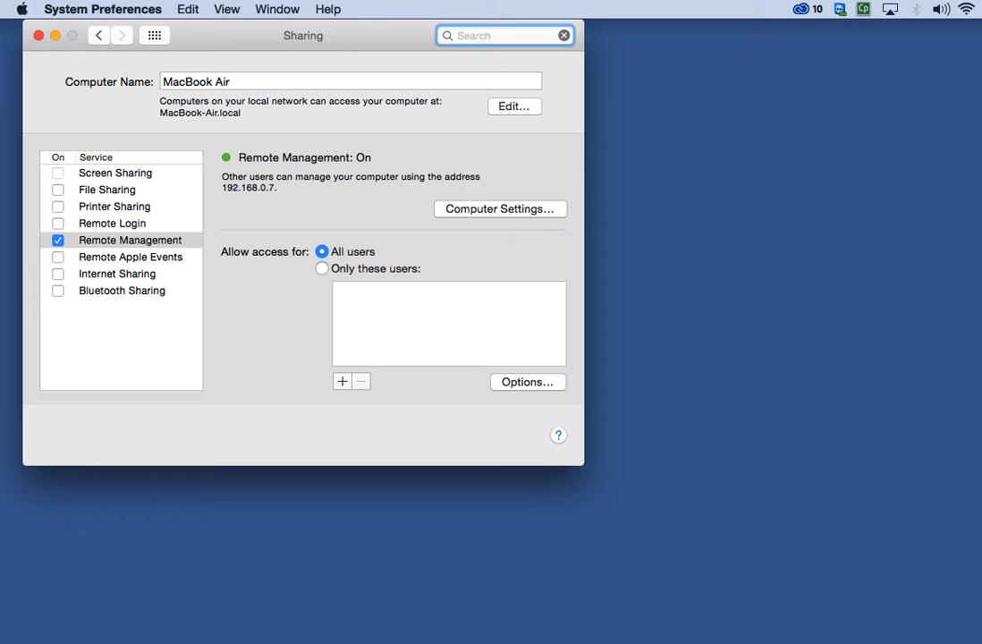
Enable Remote Management for all users with every access option allowed in Options.
{"action": "left_click", "coordinate": [57, 240]}
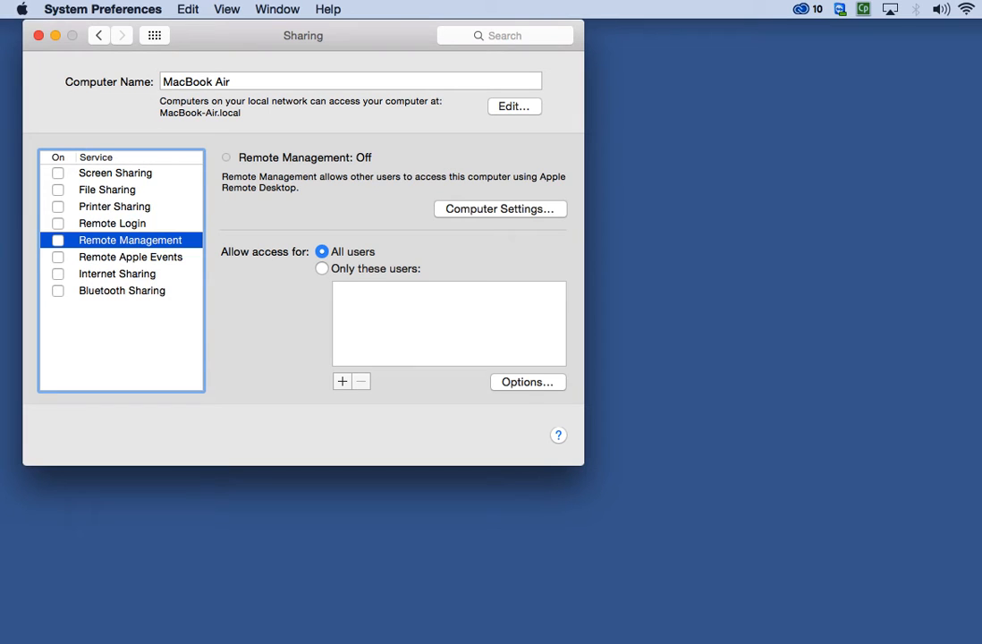
{"action": "left_click", "coordinate": [57, 239]}
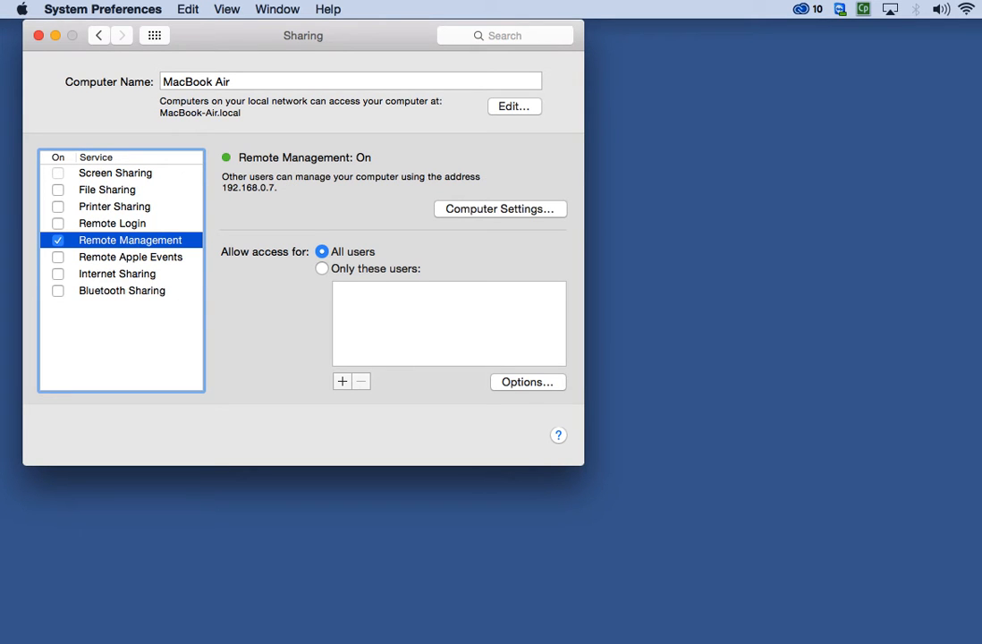
{"action": "left_click", "coordinate": [526, 383]}
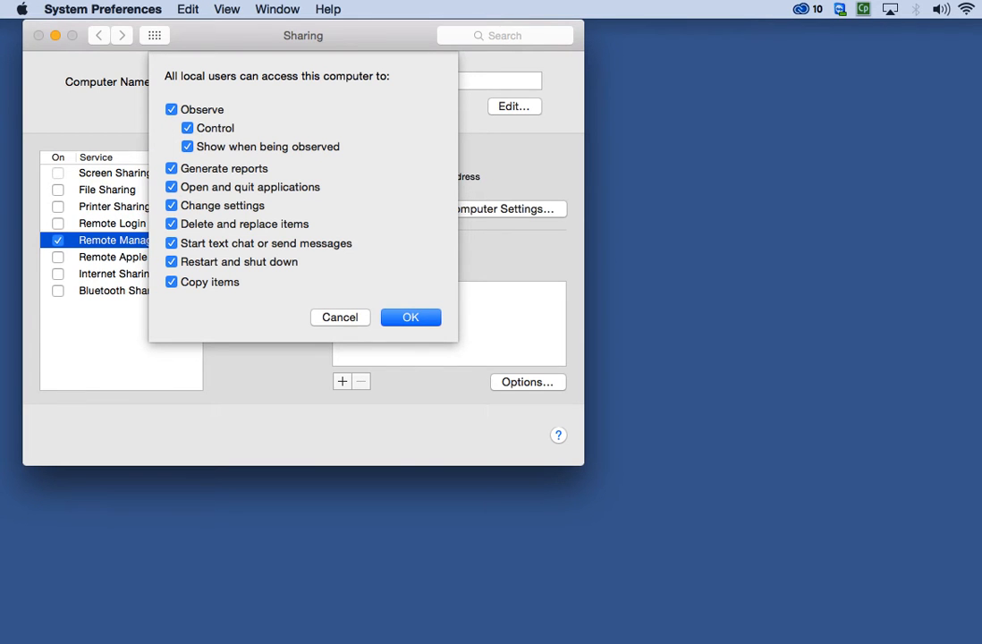
{"action": "left_click", "coordinate": [411, 316]}
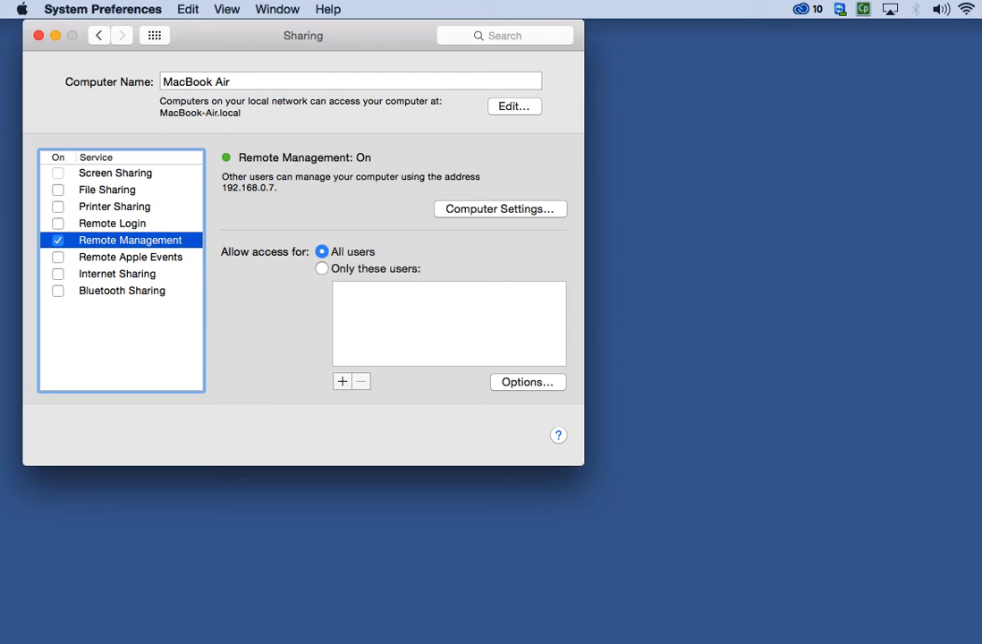
Leave System Preferences and browse to mini's Mac mini under Shared in a Finder window.
{"action": "left_click", "coordinate": [40, 35]}
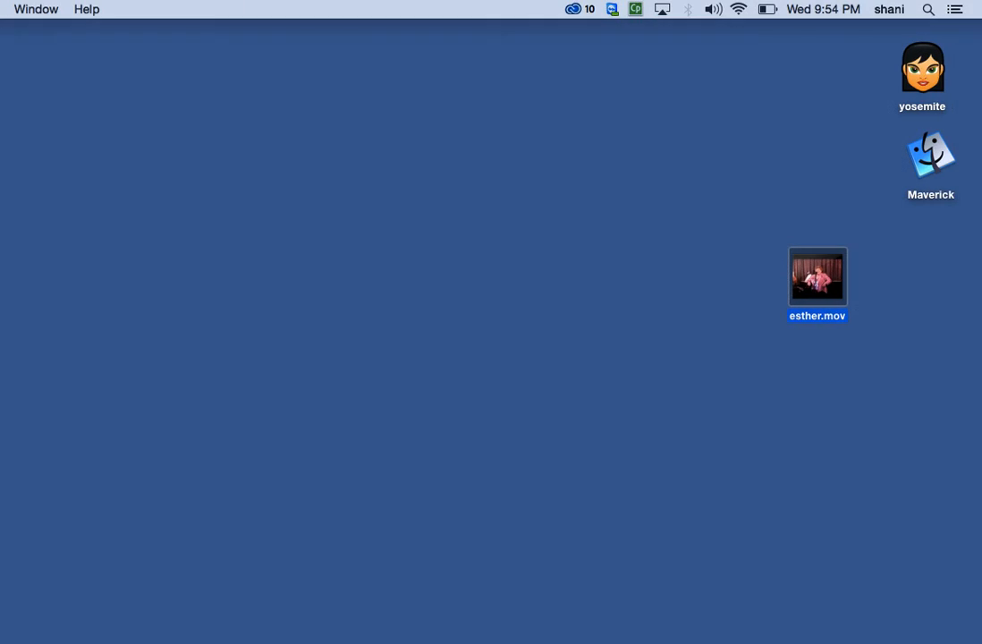
{"action": "double_click", "coordinate": [923, 61]}
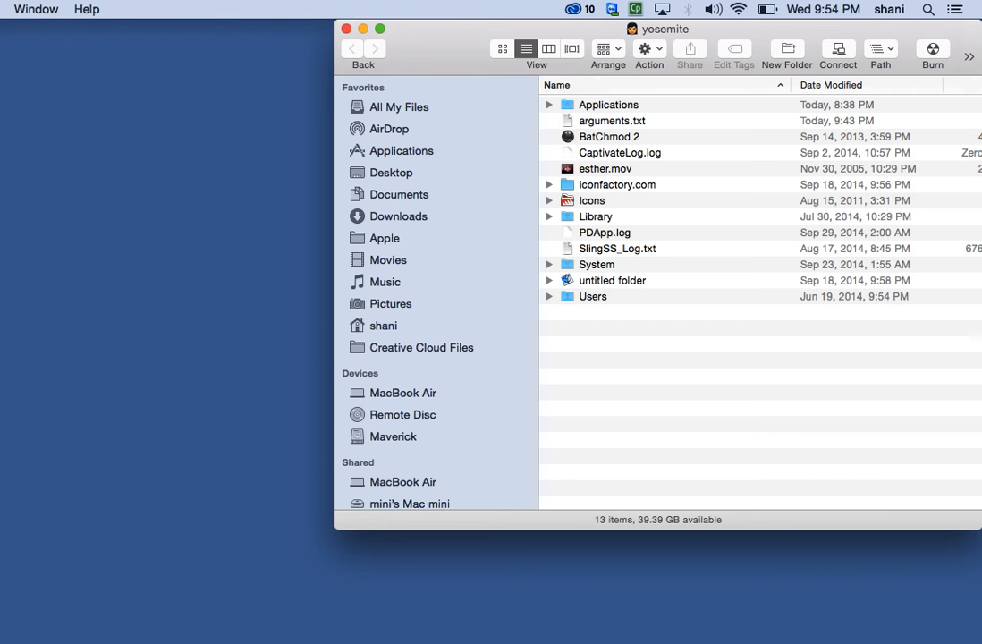
{"action": "mouse_move", "coordinate": [472, 34]}
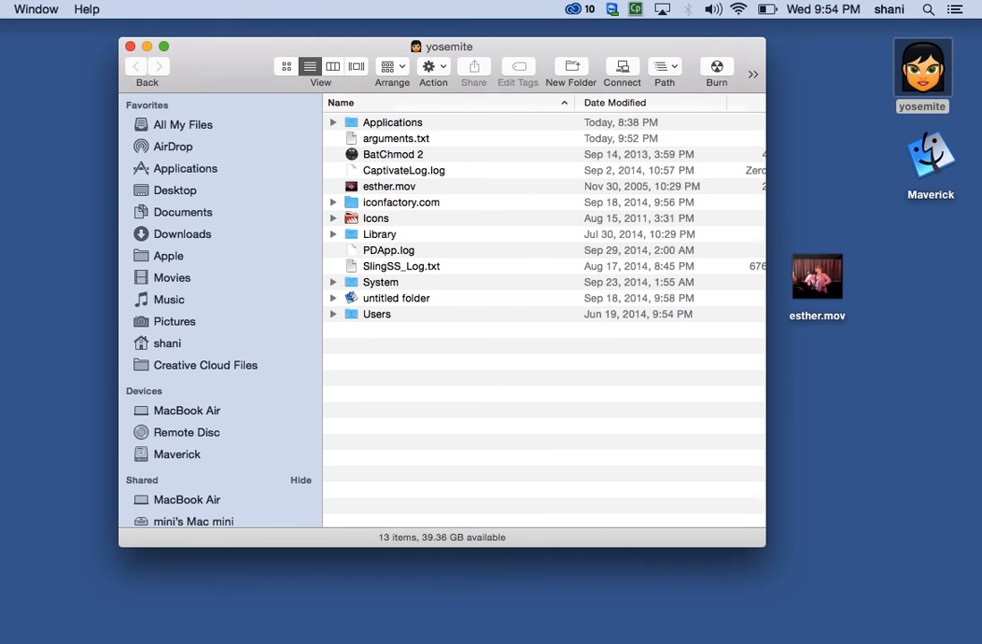
{"action": "scroll", "scroll_direction": "down", "scroll_amount": 3}
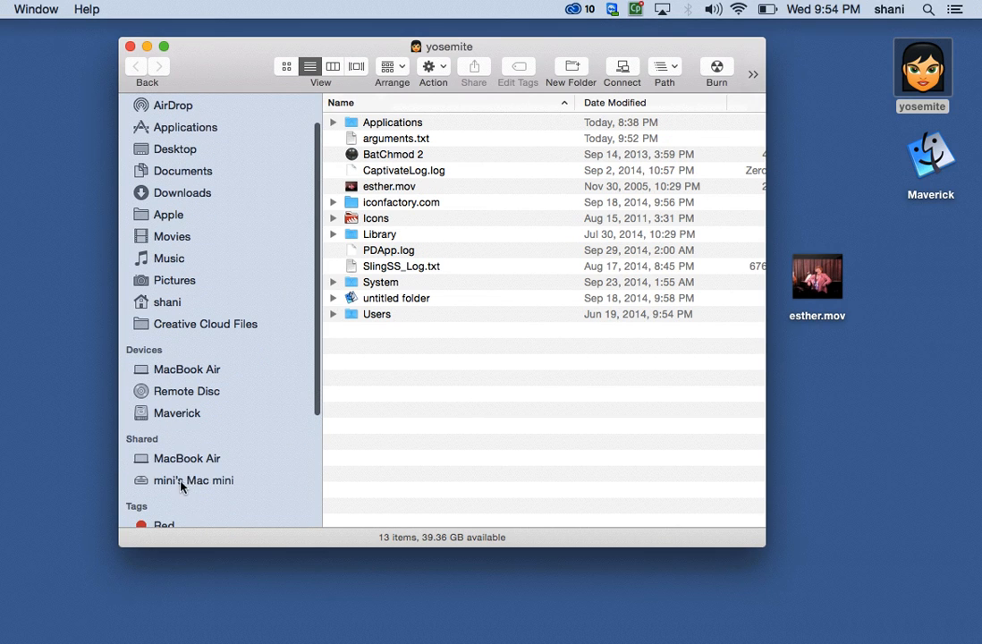
{"action": "left_click", "coordinate": [193, 480]}
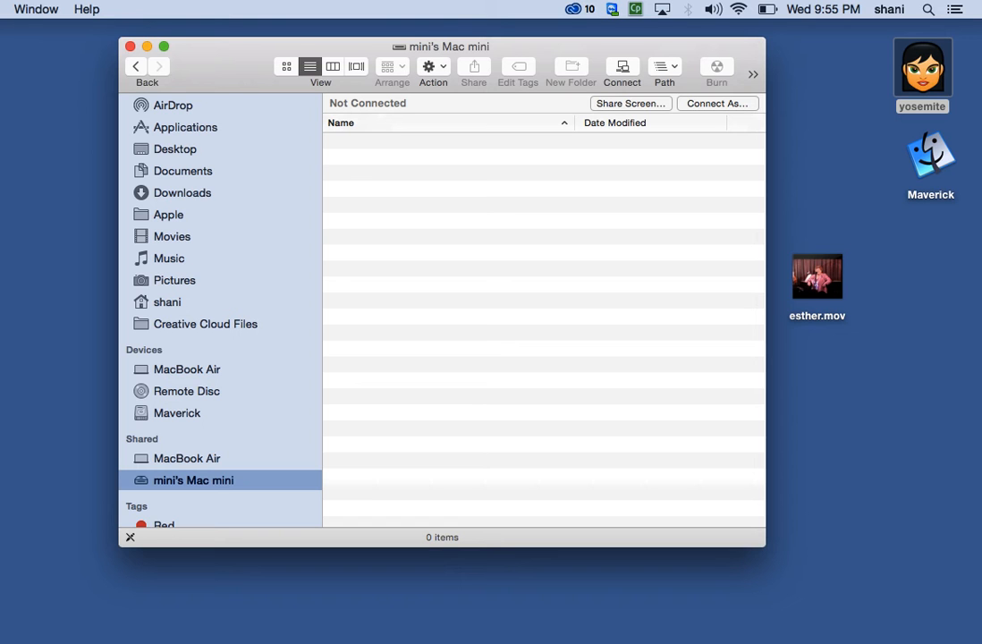
Share the Mac mini's screen, connecting as a registered user with name and password.
{"action": "left_click", "coordinate": [716, 102]}
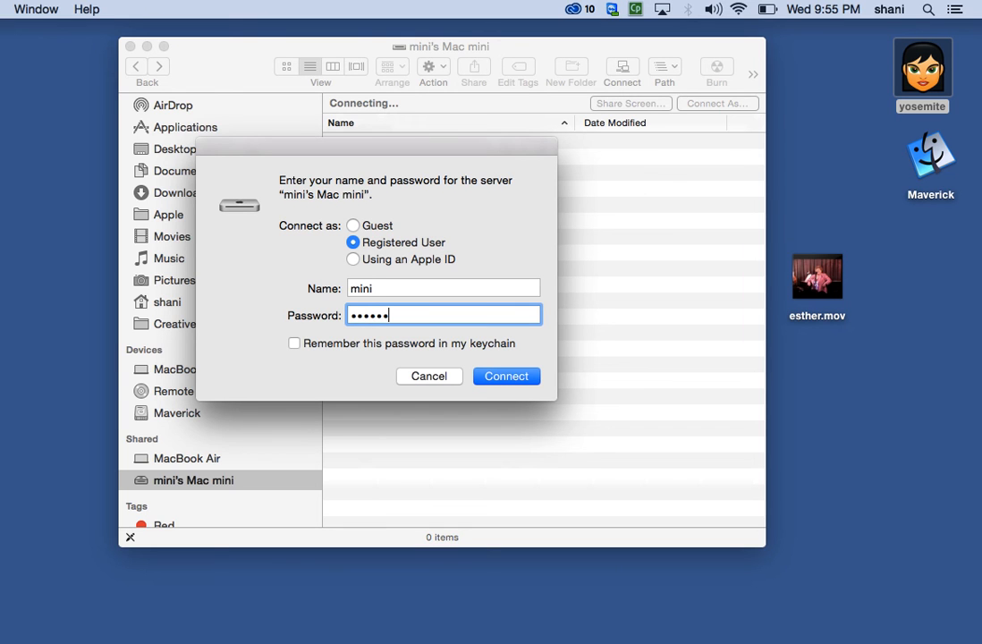
{"action": "left_click", "coordinate": [507, 376]}
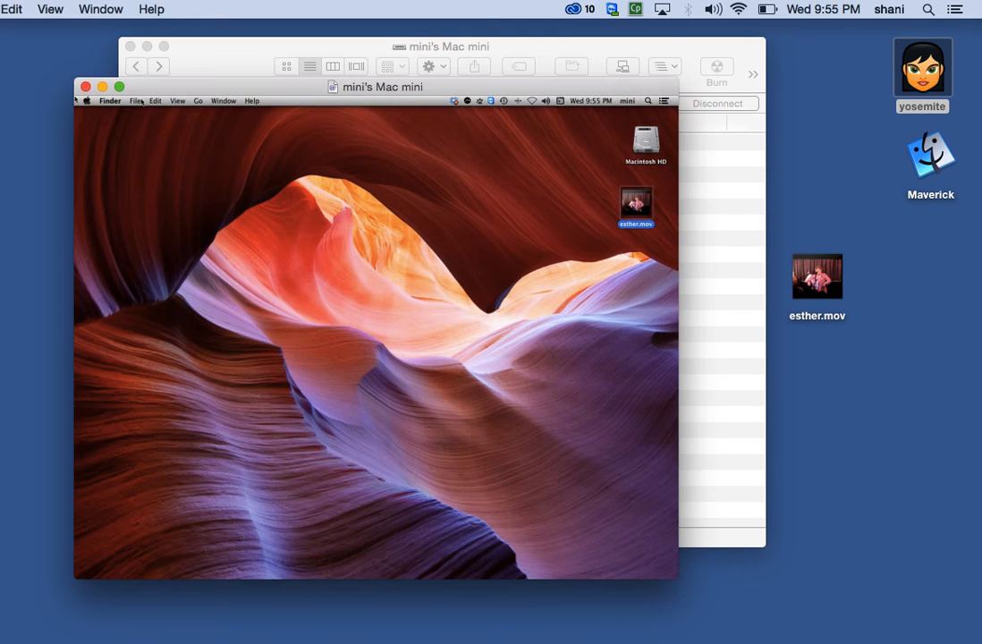
{"action": "mouse_move", "coordinate": [495, 239]}
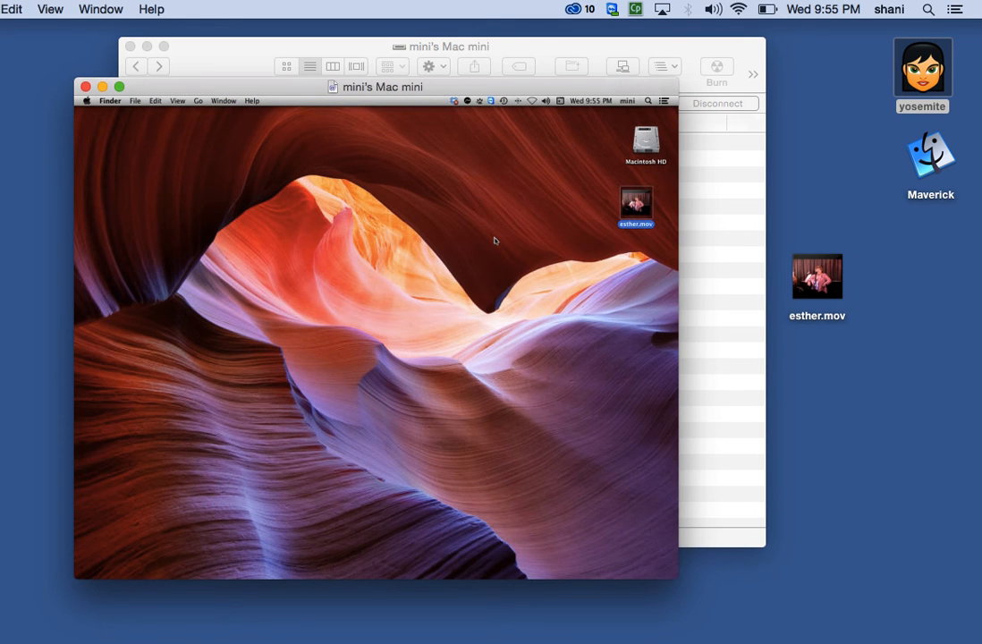
Close the Mac mini's shared screen and its Finder browsing window, leaving the desktop.
{"action": "left_click", "coordinate": [85, 100]}
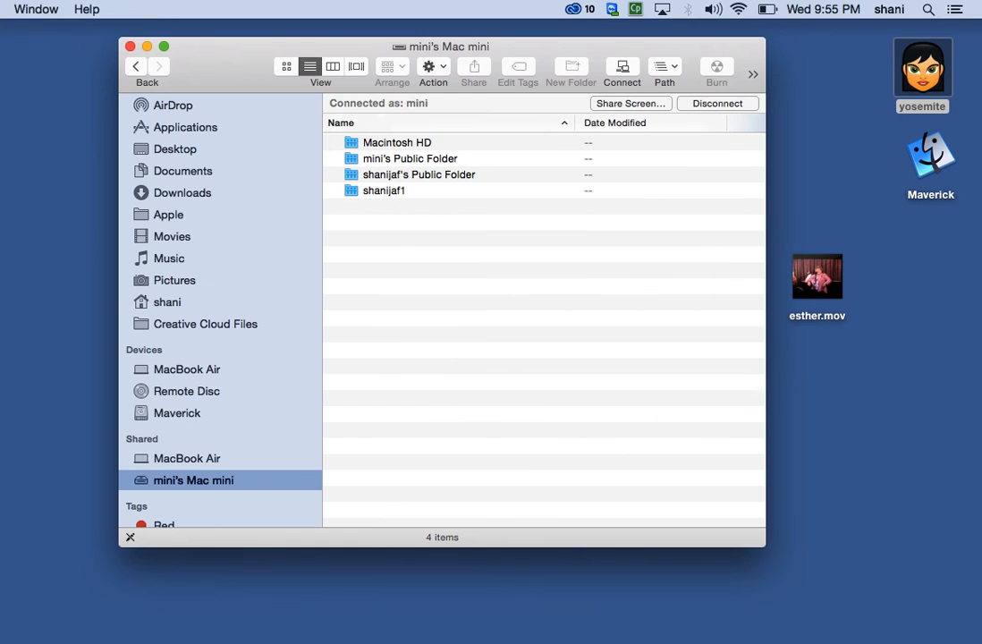
{"action": "left_click", "coordinate": [131, 47]}
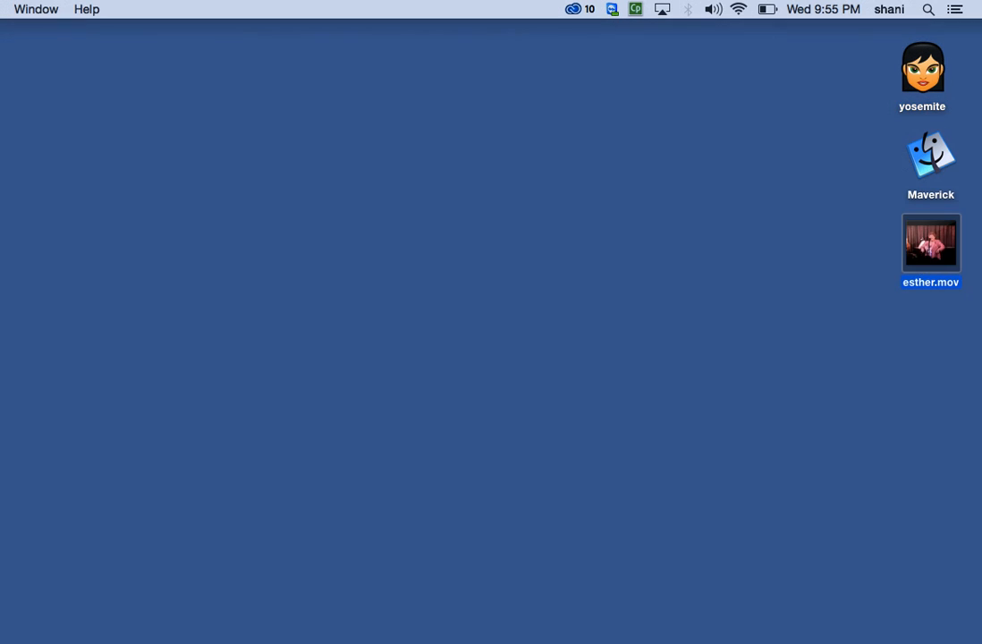
{"action": "left_click", "coordinate": [21, 10]}
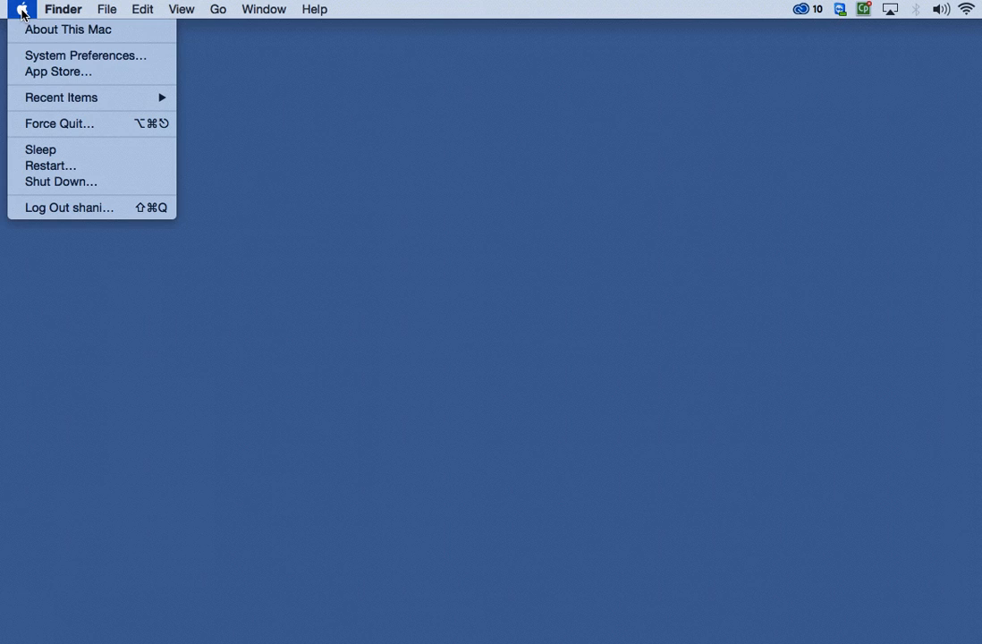
{"action": "left_click", "coordinate": [84, 53]}
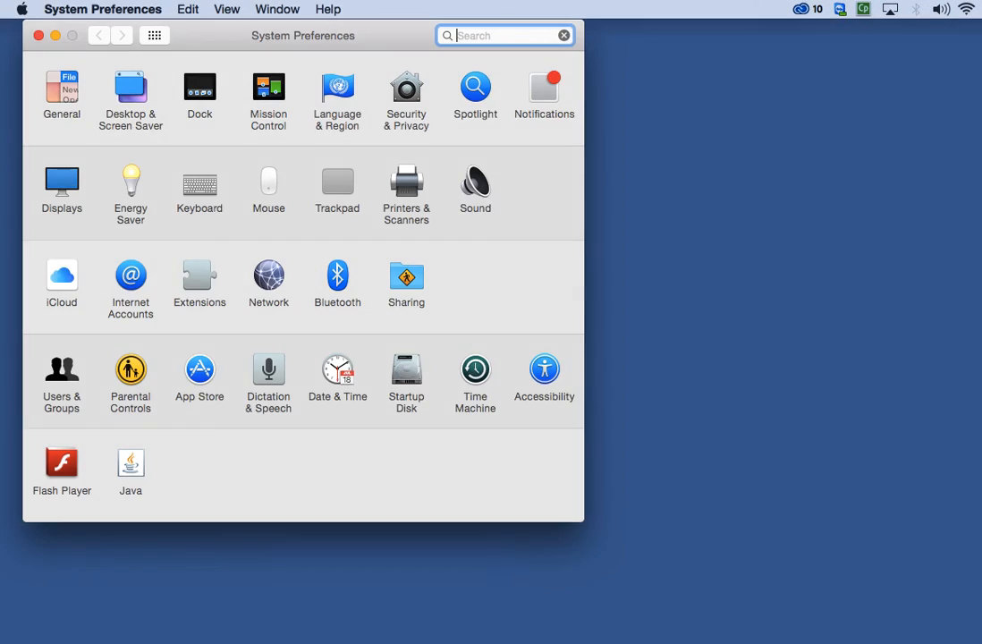
{"action": "left_click", "coordinate": [406, 282]}
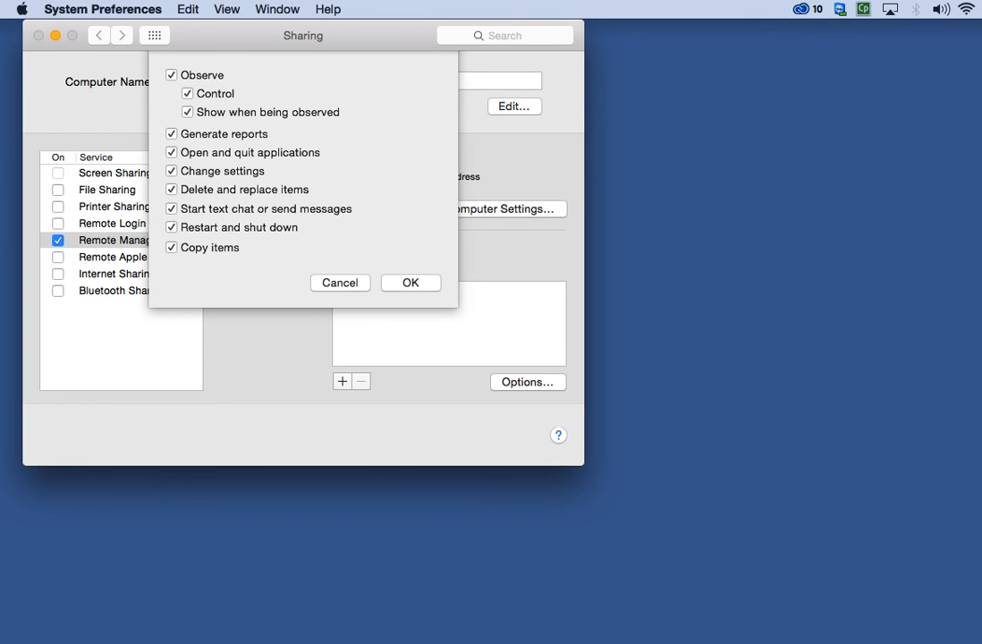
{"action": "left_click", "coordinate": [410, 282]}
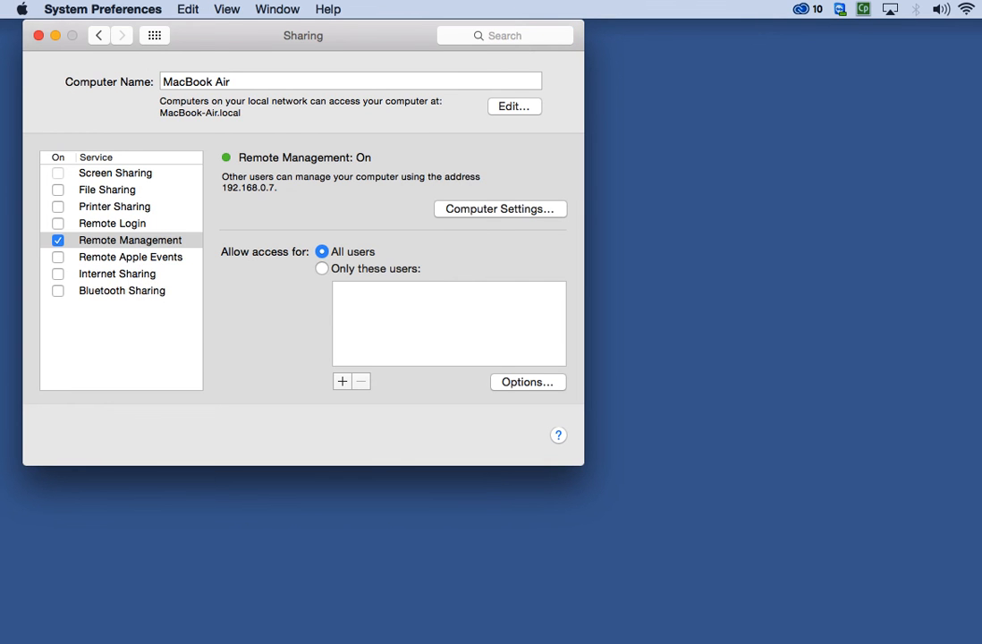
{"action": "left_click", "coordinate": [40, 35]}
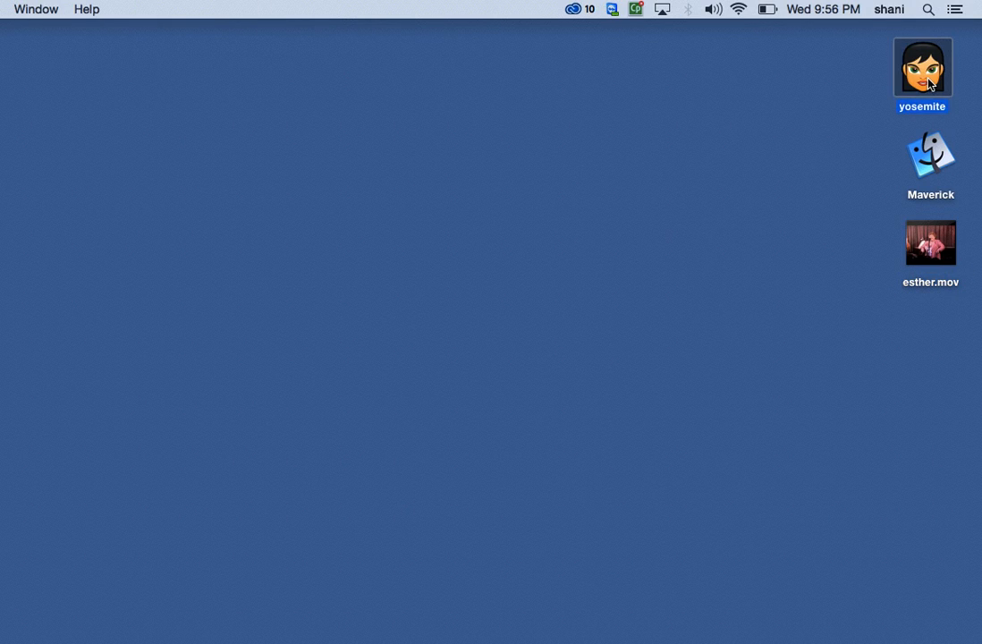
{"action": "double_click", "coordinate": [923, 65]}
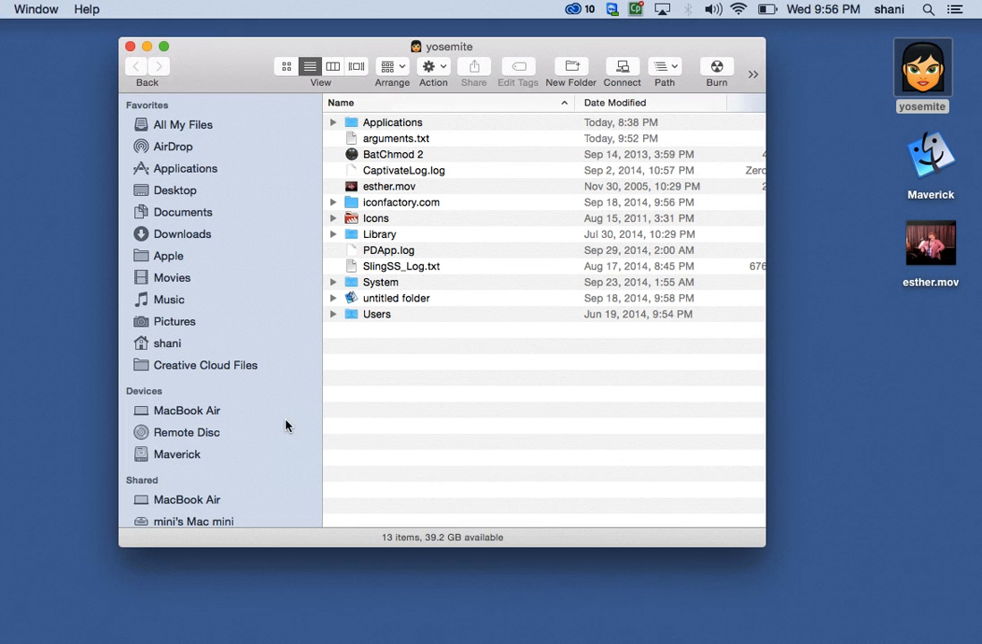
{"action": "scroll", "scroll_direction": "down", "scroll_amount": 3}
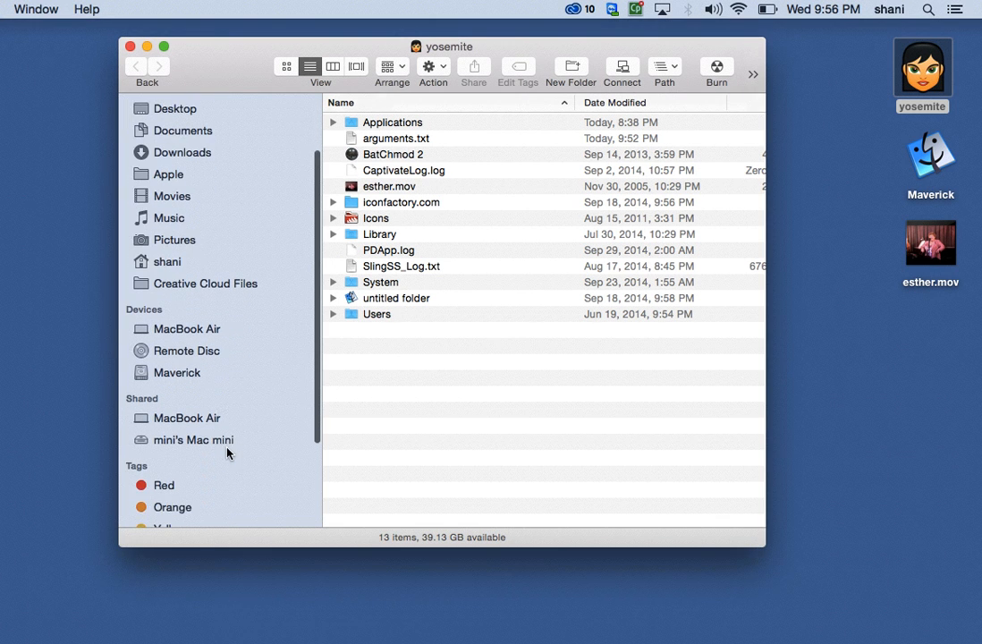
{"action": "left_click", "coordinate": [193, 440]}
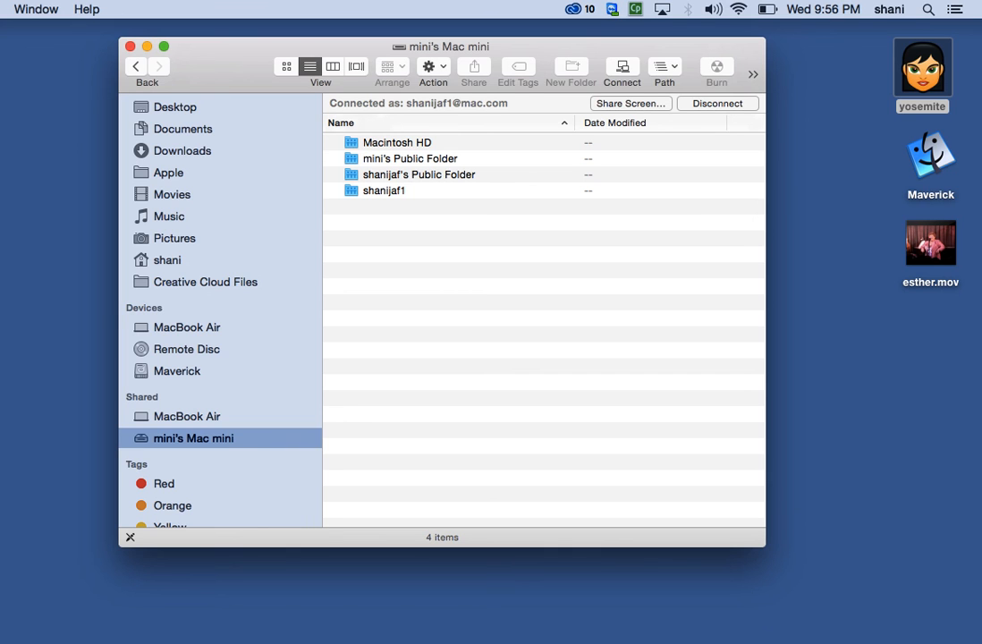
{"action": "left_click", "coordinate": [716, 102]}
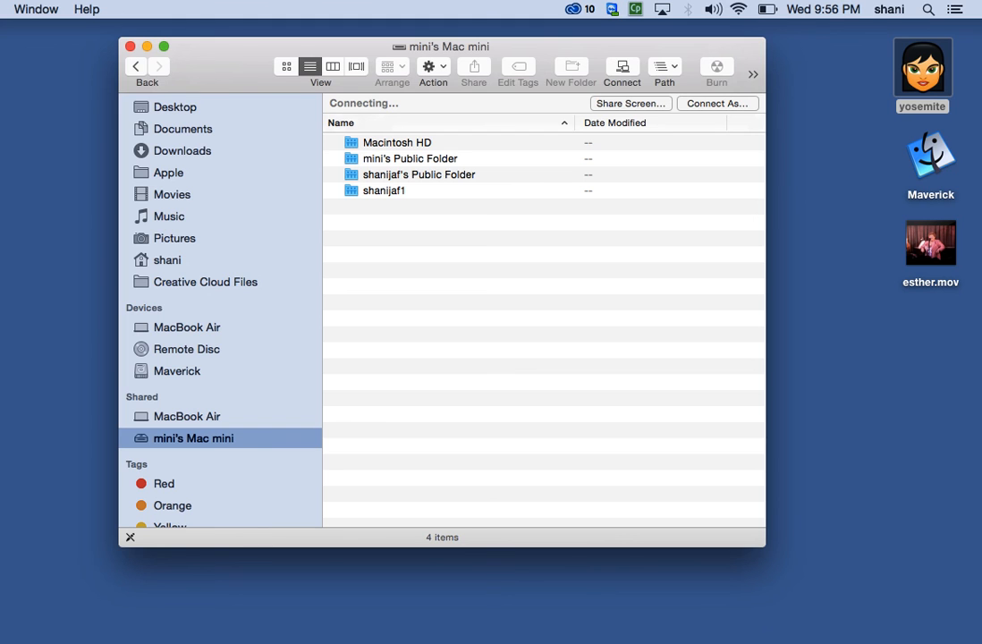
{"action": "left_click", "coordinate": [129, 47]}
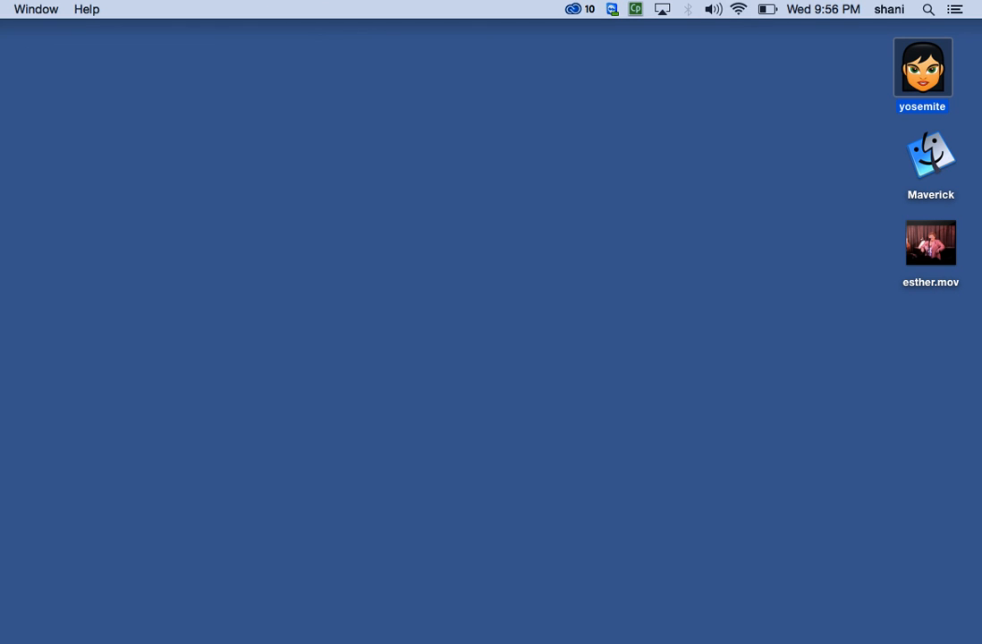